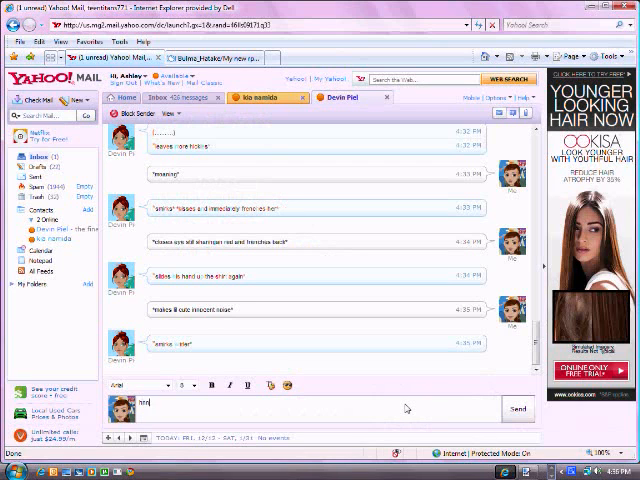
# Step: Move the Layers panel out over the canvas, then dock it at the left
pyautogui.click(260, 96)
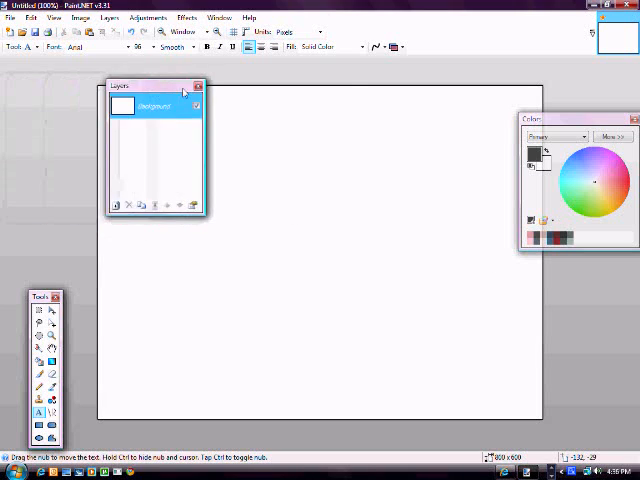
pyautogui.moveTo(150, 86); pyautogui.dragTo(290, 156)
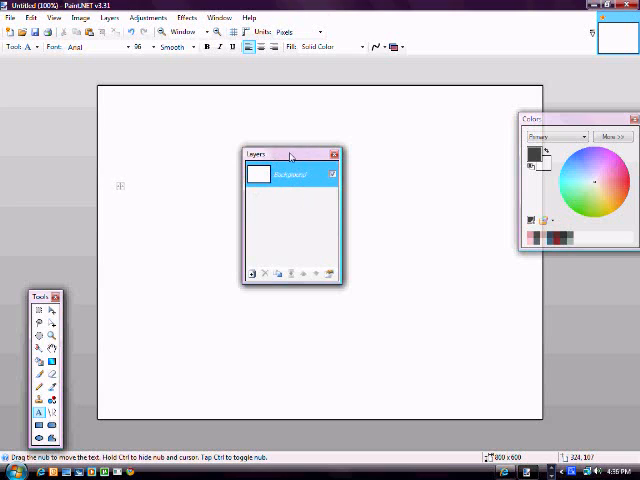
pyautogui.moveTo(290, 154); pyautogui.dragTo(50, 100)
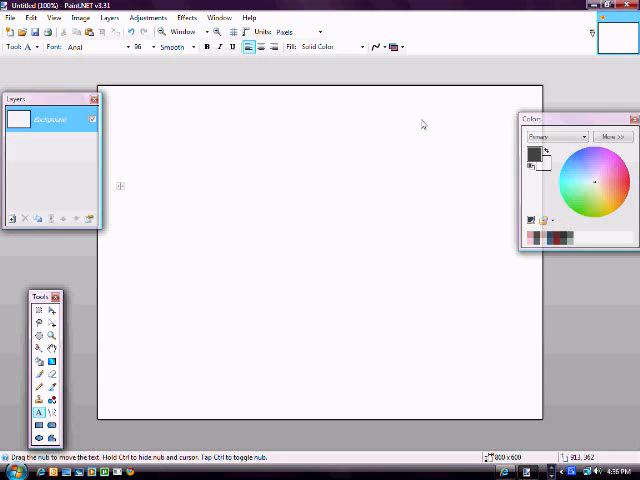
pyautogui.moveTo(52, 378)
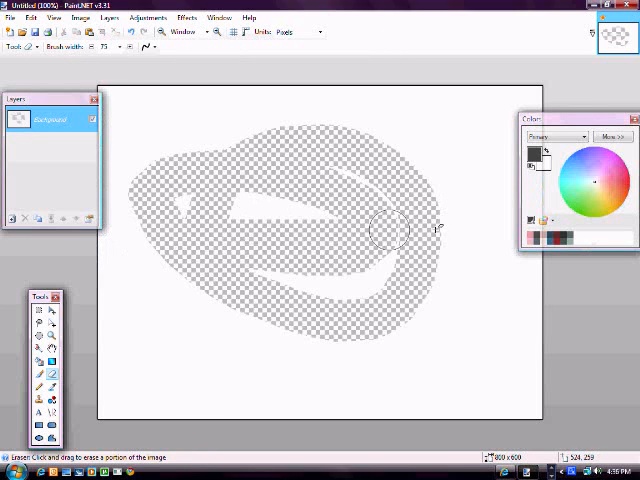
# Step: Add a new layer, move it below the Background and back above it
pyautogui.moveTo(388, 230); pyautogui.dragTo(128, 150)
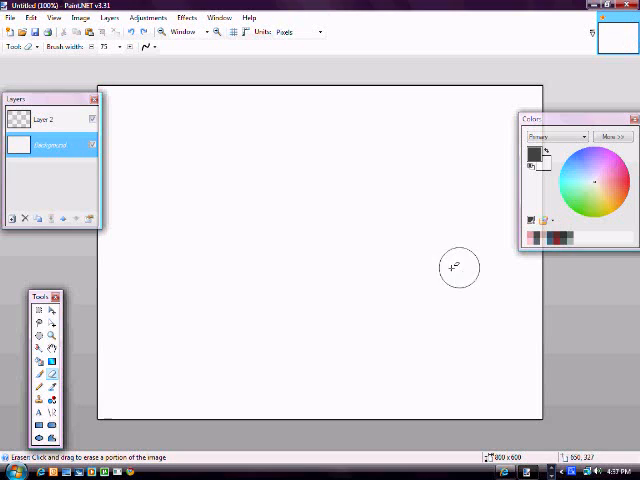
pyautogui.click(44, 120)
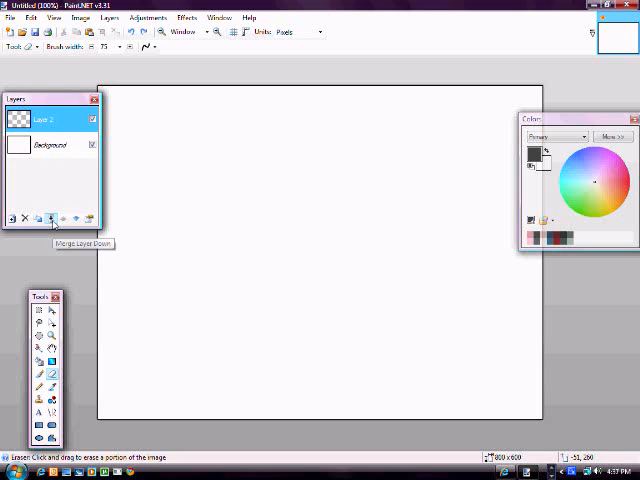
pyautogui.click(52, 218)
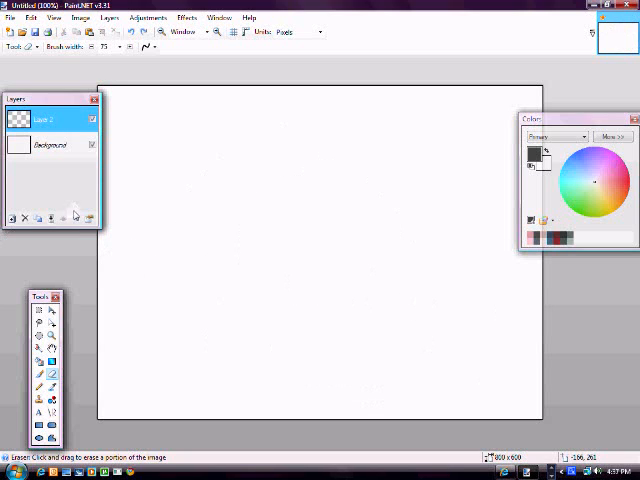
pyautogui.click(64, 218)
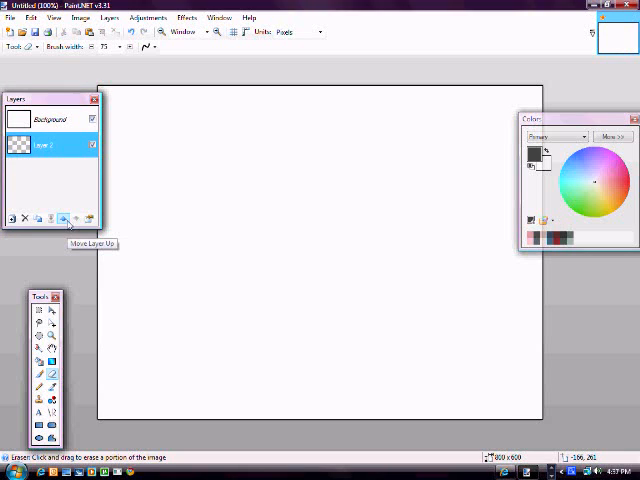
pyautogui.click(64, 218)
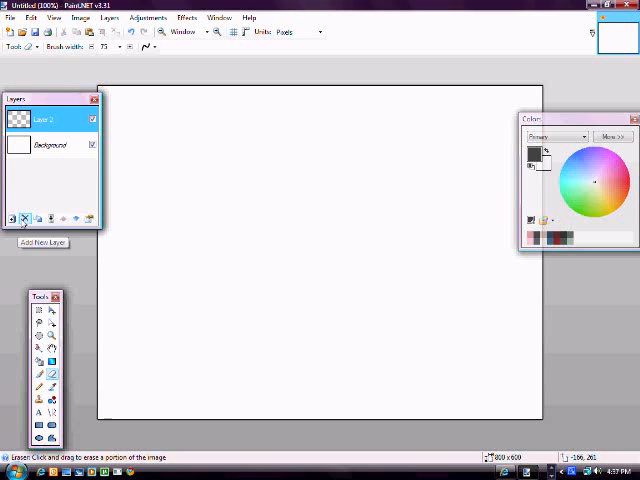
pyautogui.moveTo(40, 218)
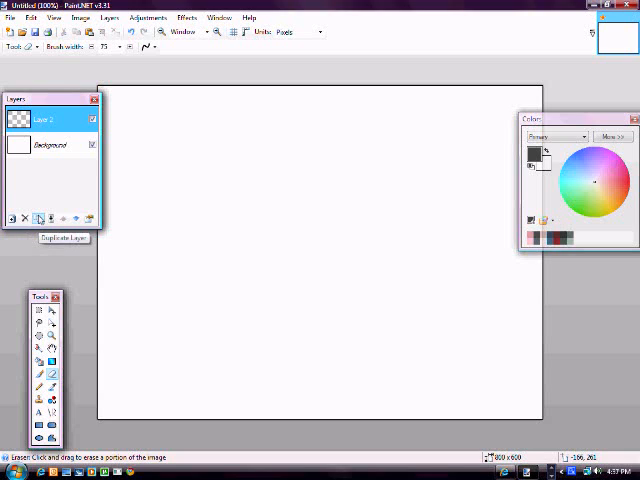
pyautogui.moveTo(52, 218)
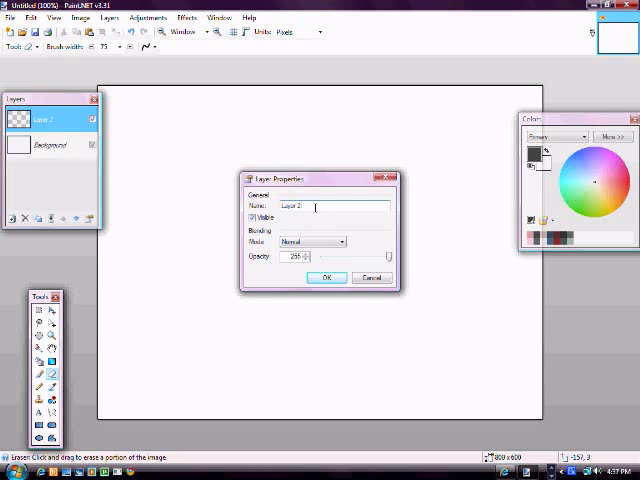
# Step: Review Layer 2's name, visibility, blend mode and opacity, then accept with OK
pyautogui.click(340, 240)
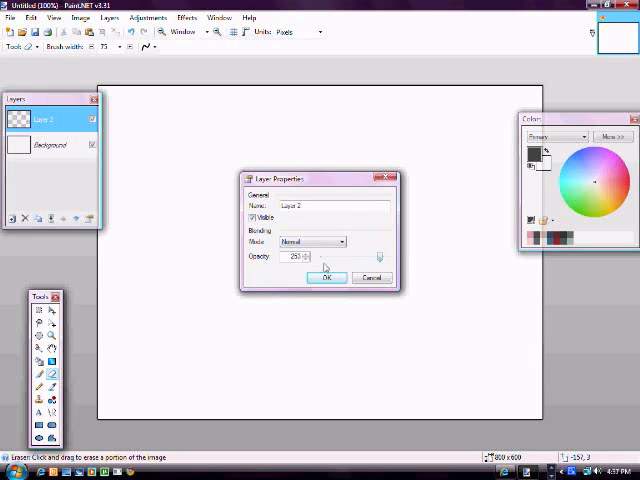
pyautogui.click(328, 276)
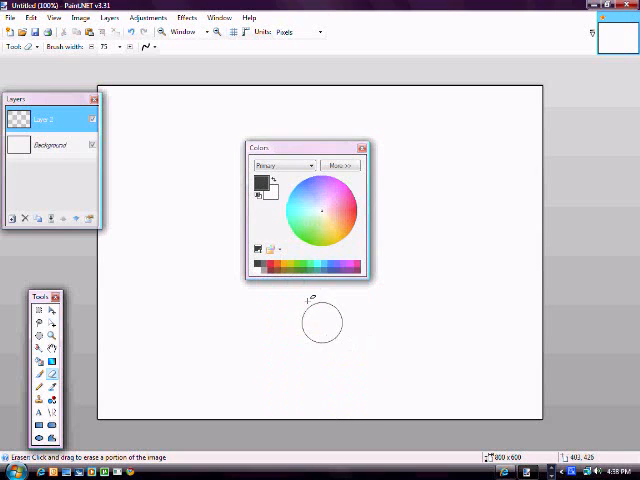
# Step: Pick a palette in the Colors window, set magenta as primary colour, and redock the window
pyautogui.click(268, 250)
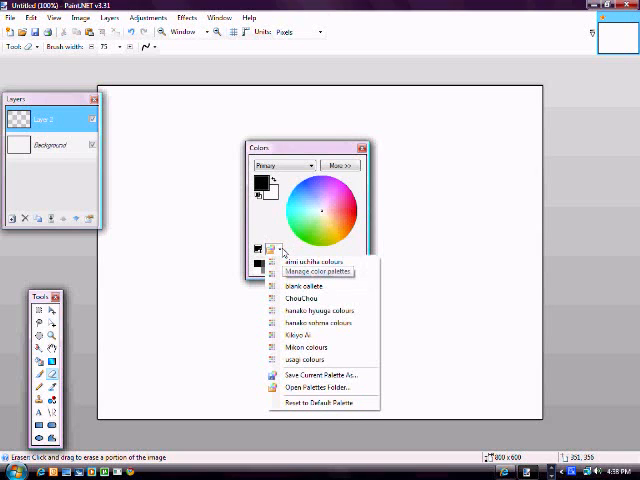
pyautogui.click(268, 248)
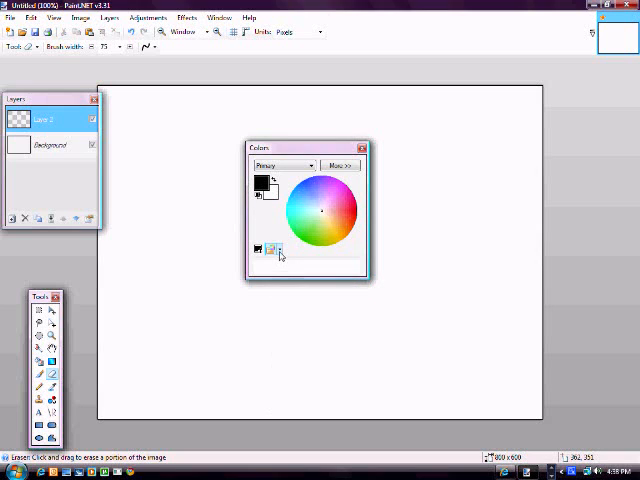
pyautogui.click(280, 250)
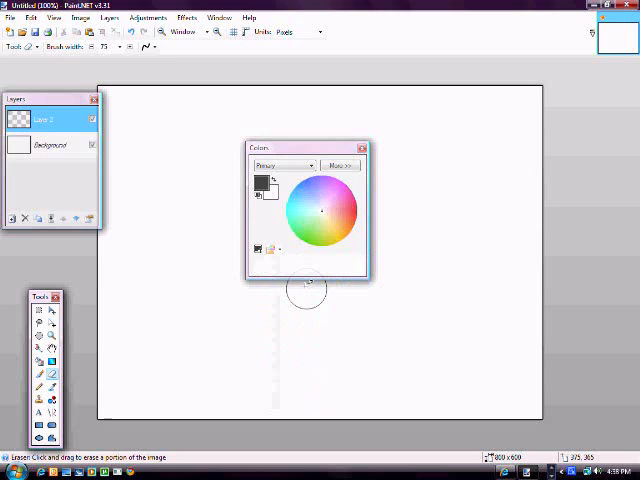
pyautogui.click(276, 250)
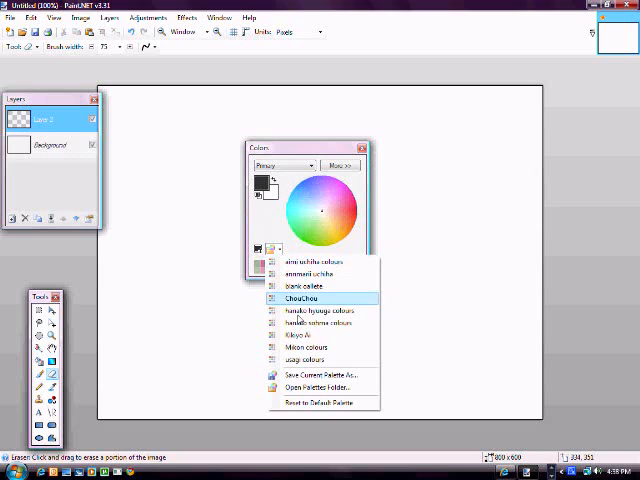
pyautogui.moveTo(312, 300)
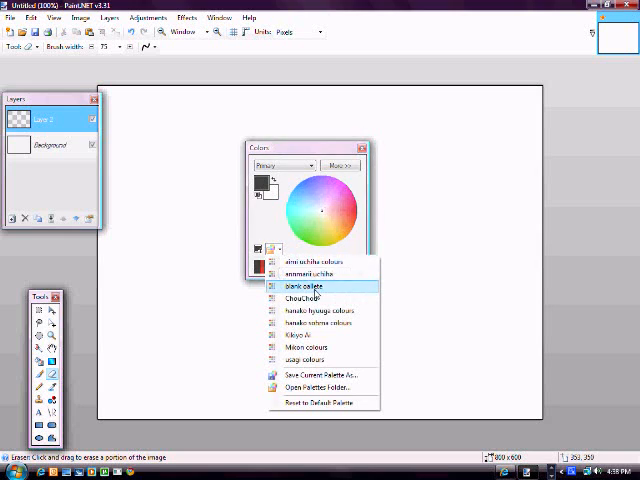
pyautogui.click(304, 288)
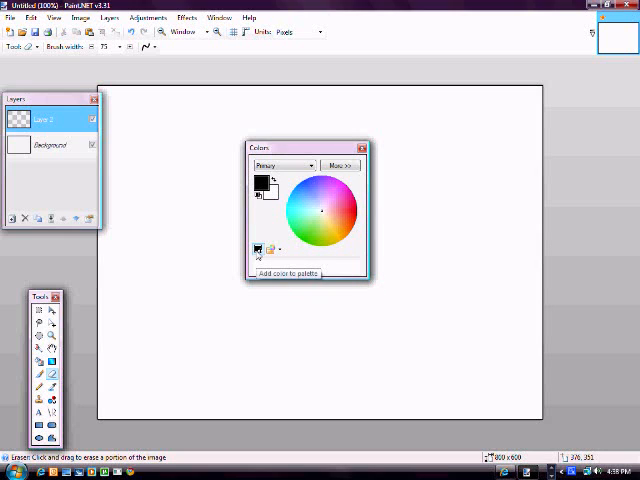
pyautogui.click(340, 190)
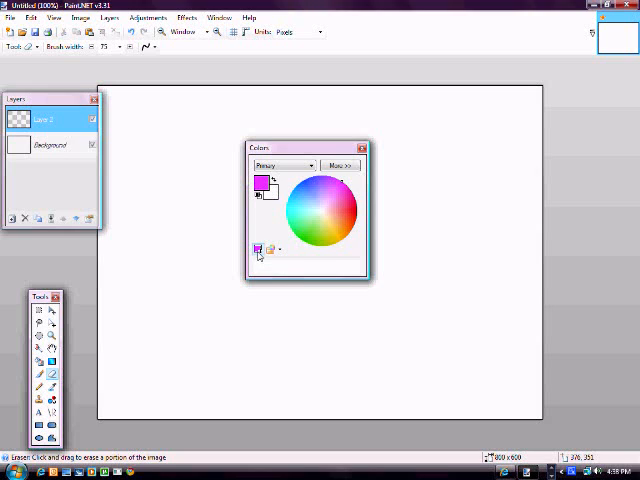
pyautogui.moveTo(258, 250)
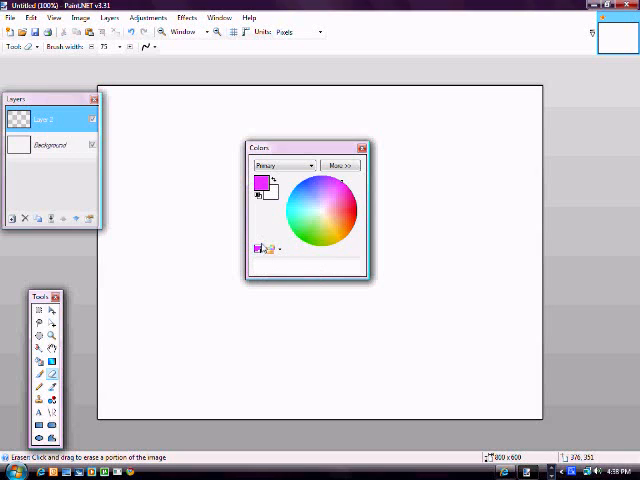
pyautogui.moveTo(258, 250)
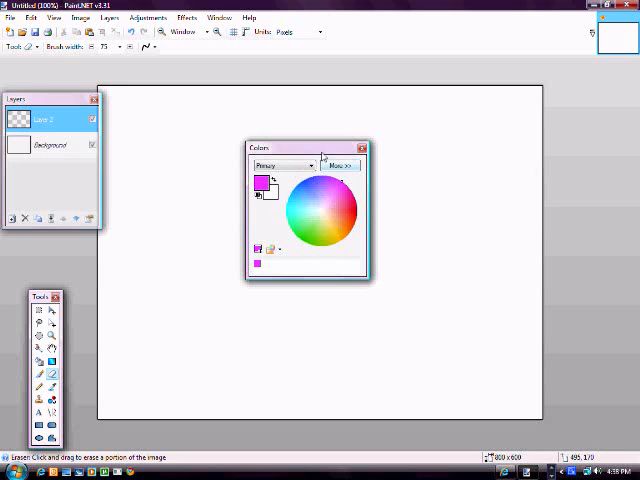
pyautogui.moveTo(300, 148); pyautogui.dragTo(584, 84)
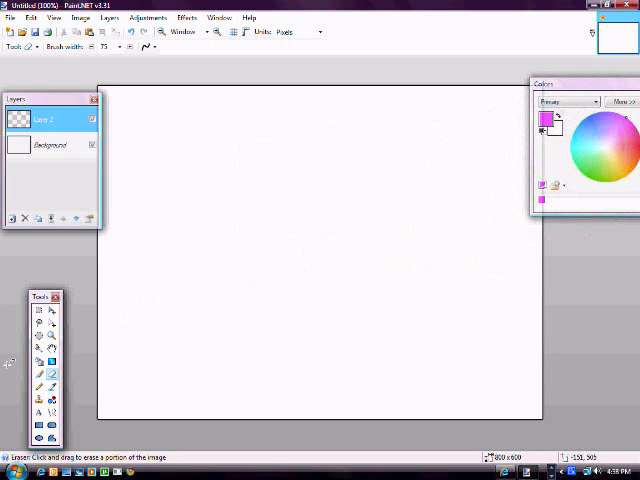
# Step: Select a rectangular area of the canvas and paste it into a new image
pyautogui.click(40, 310)
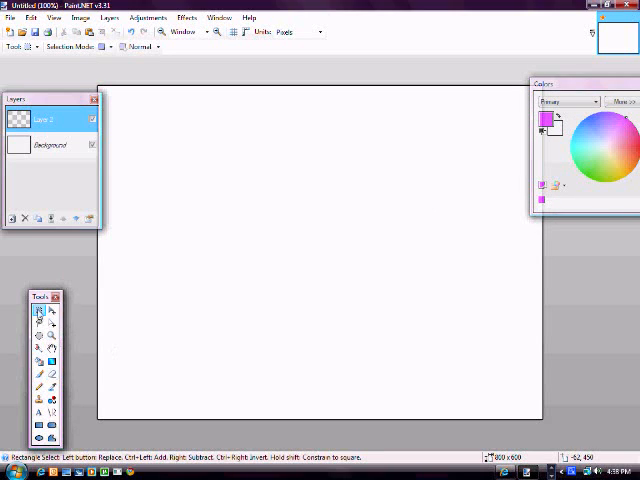
pyautogui.moveTo(38, 312)
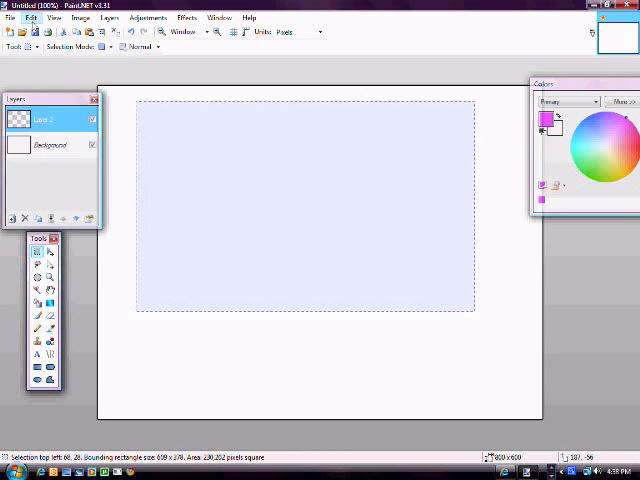
pyautogui.click(32, 18)
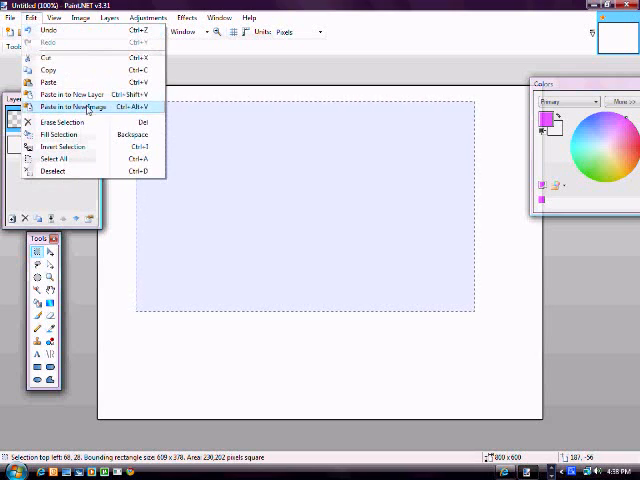
pyautogui.click(72, 108)
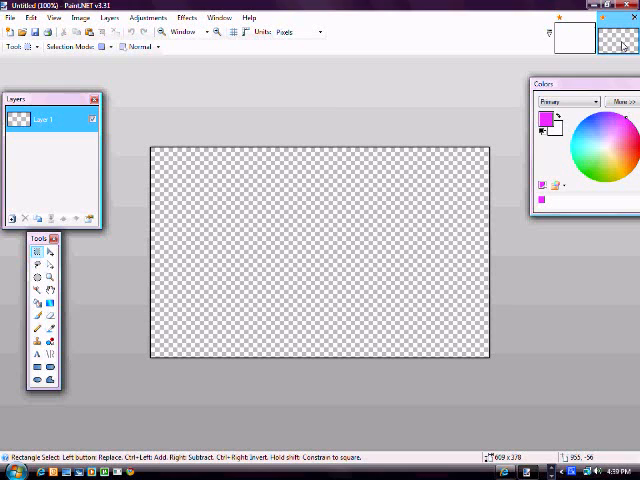
pyautogui.moveTo(88, 310)
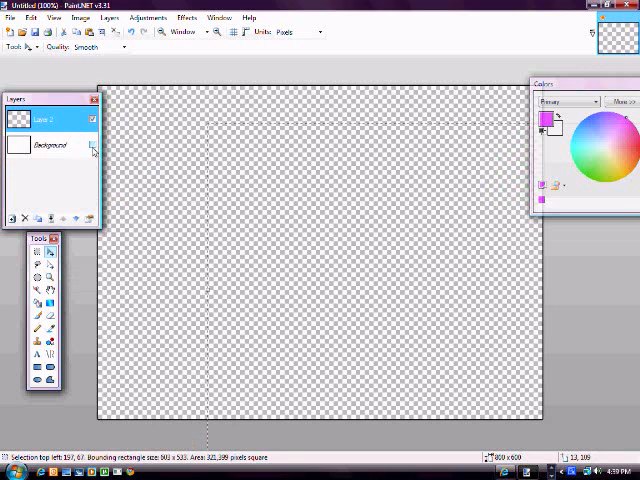
# Step: Switch back to the original demo image from the image thumbnails
pyautogui.click(50, 144)
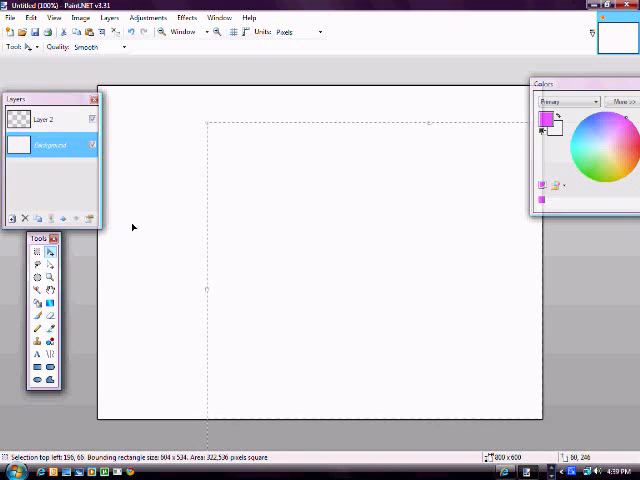
# Step: Drop the lasso selection so the whole canvas is unselected
pyautogui.click(36, 258)
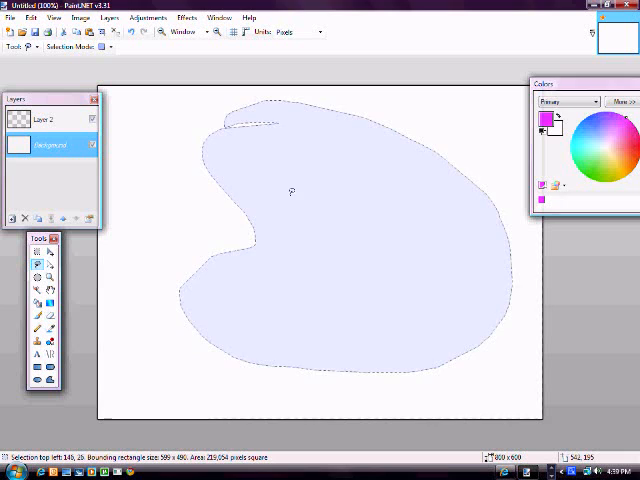
pyautogui.click(36, 252)
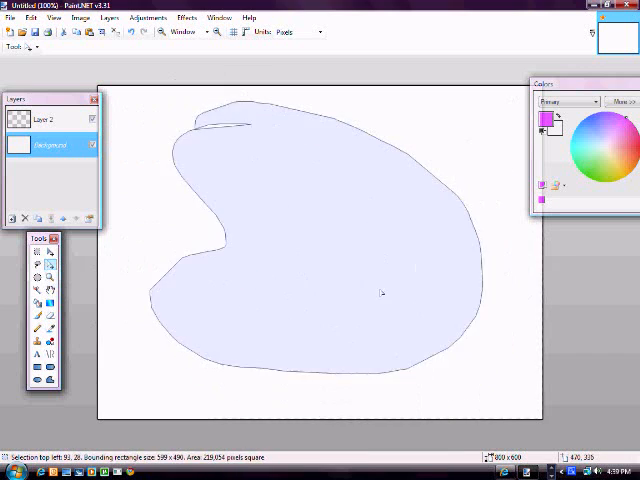
pyautogui.click(36, 288)
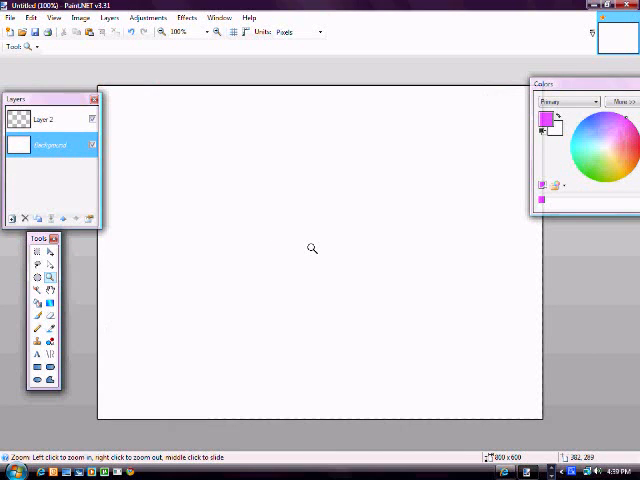
pyautogui.moveTo(16, 300)
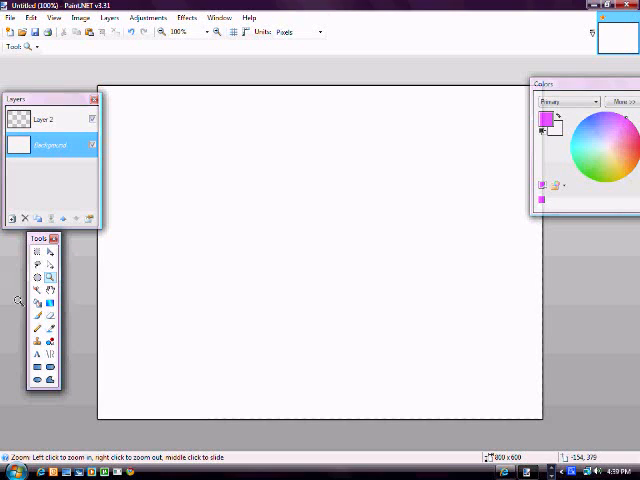
# Step: Try Magic Wand and Move Selection, then Paint Bucket the canvas magenta and back to white
pyautogui.click(50, 288)
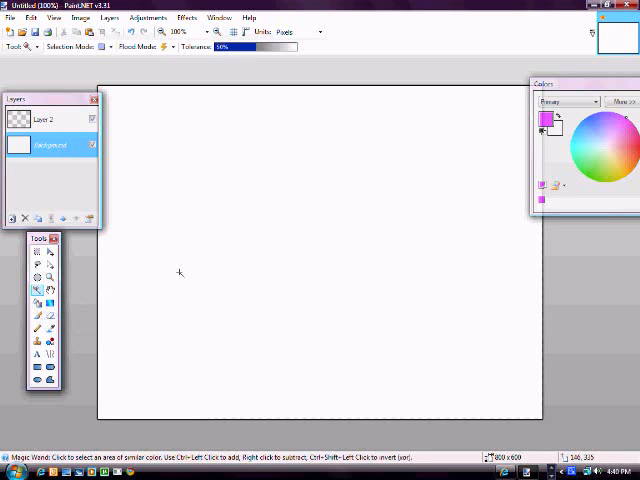
pyautogui.click(194, 208)
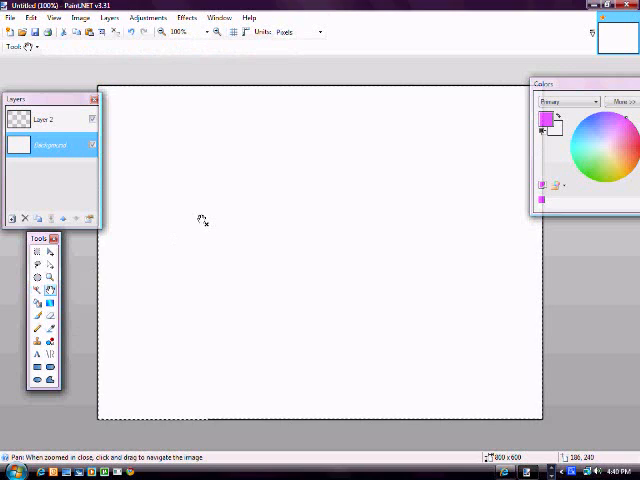
pyautogui.moveTo(96, 268)
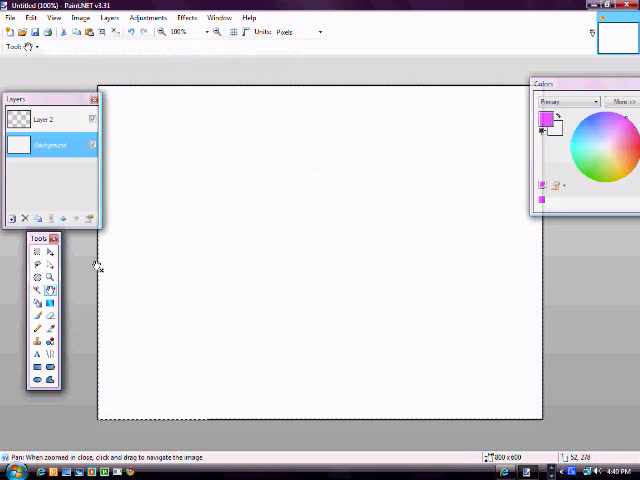
pyautogui.click(36, 302)
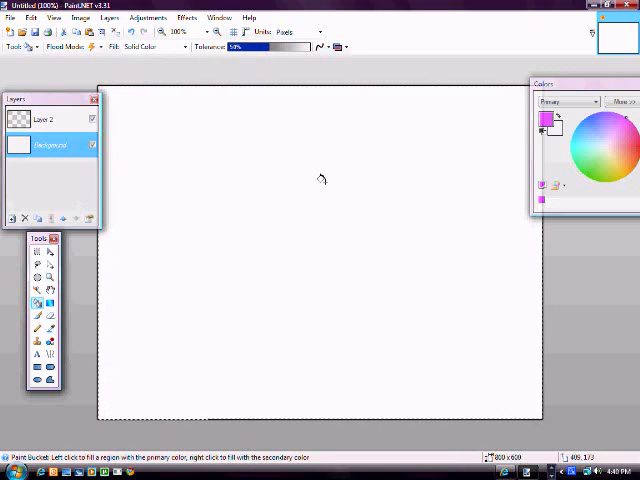
pyautogui.click(324, 182)
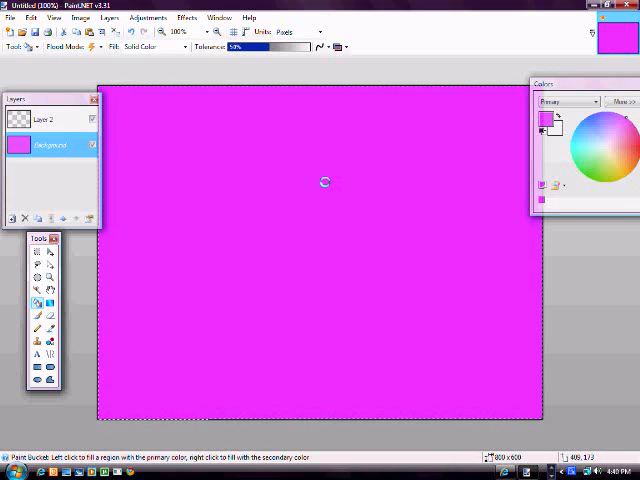
pyautogui.rightClick(318, 180)
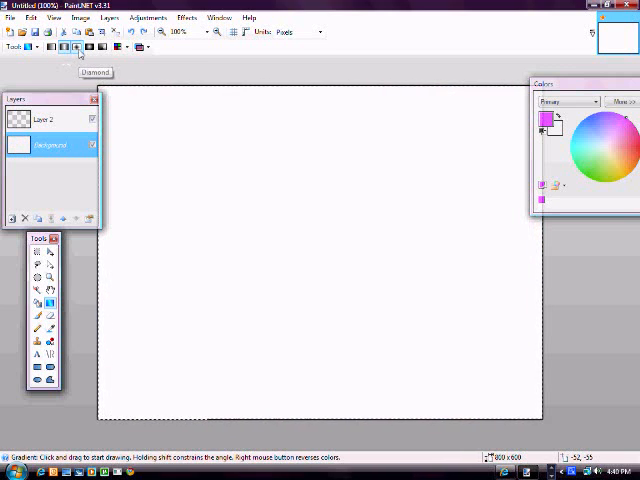
pyautogui.moveTo(308, 180); pyautogui.dragTo(500, 352)
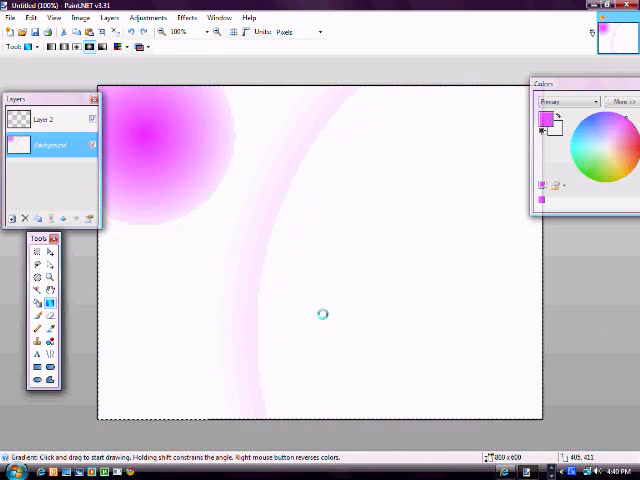
pyautogui.click(102, 48)
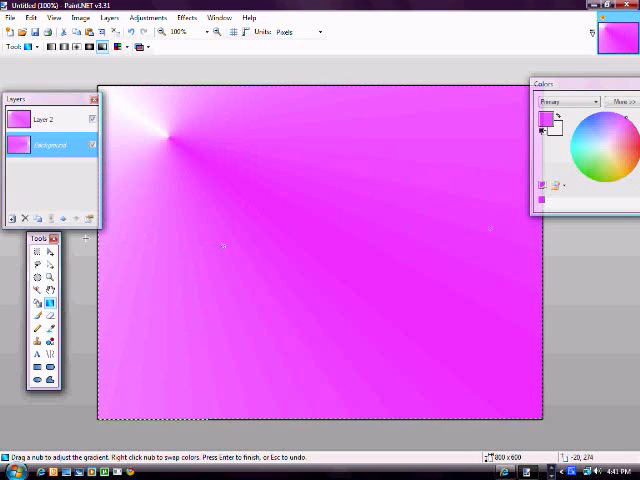
pyautogui.press('ctrl+z')
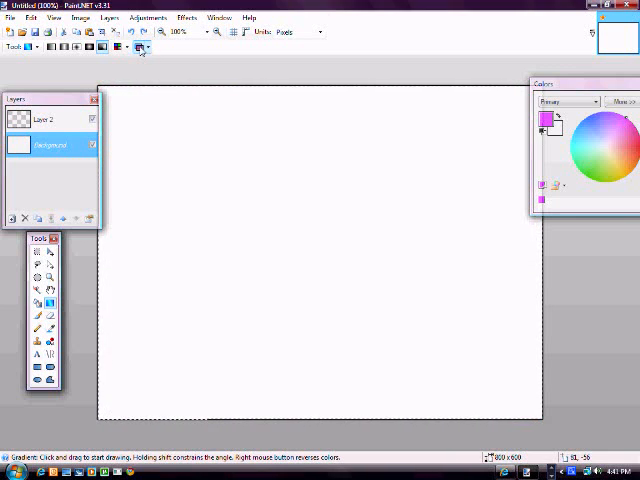
pyautogui.click(36, 314)
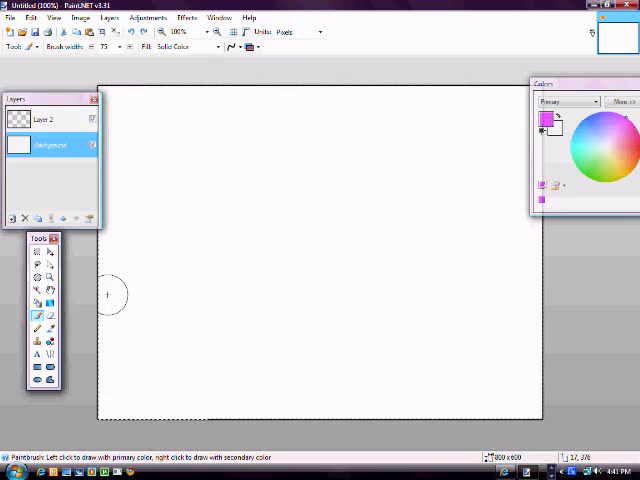
pyautogui.moveTo(164, 276)
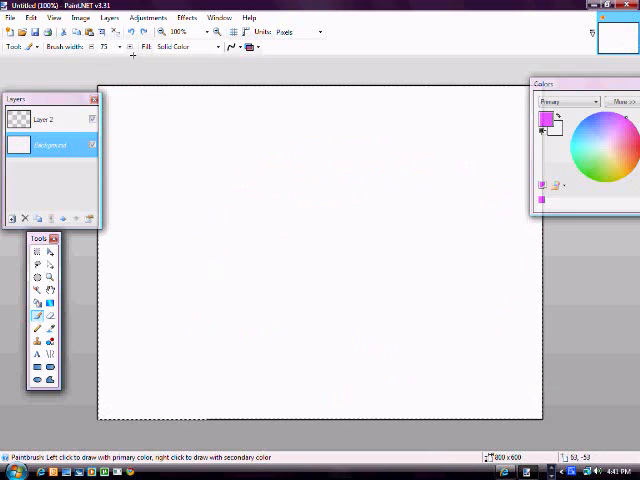
# Step: Choose a very large brush width and stamp a big magenta circle mid-canvas
pyautogui.click(116, 48)
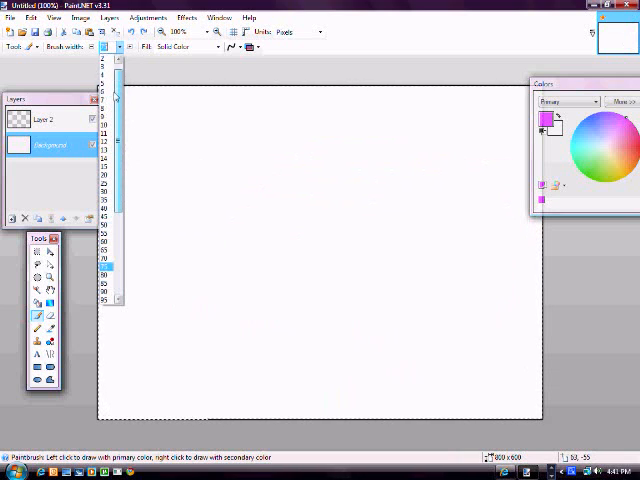
pyautogui.scroll(-3)
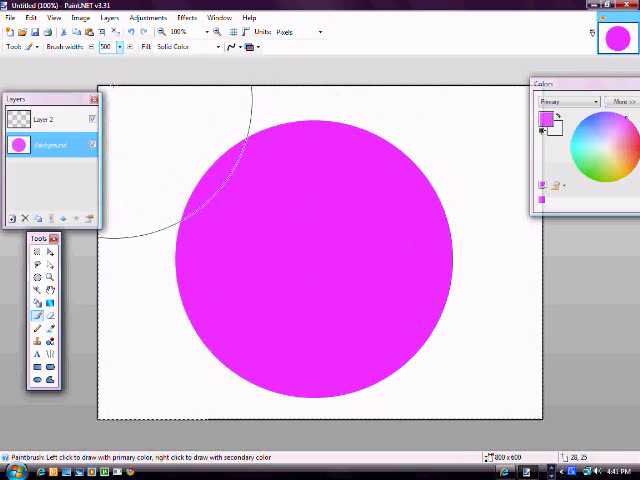
pyautogui.click(108, 48)
pyautogui.write('1')
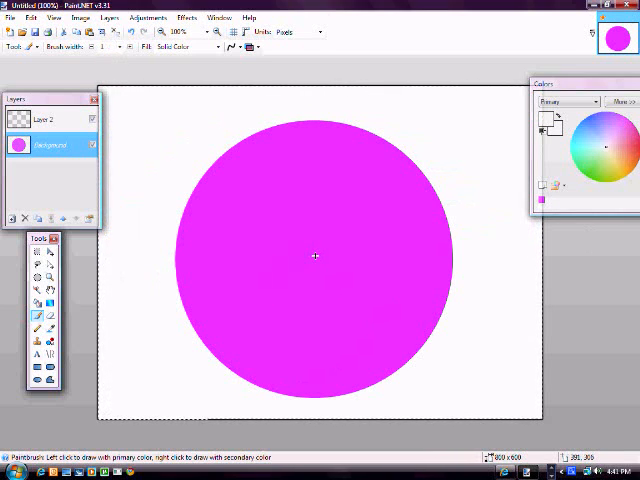
pyautogui.moveTo(444, 268)
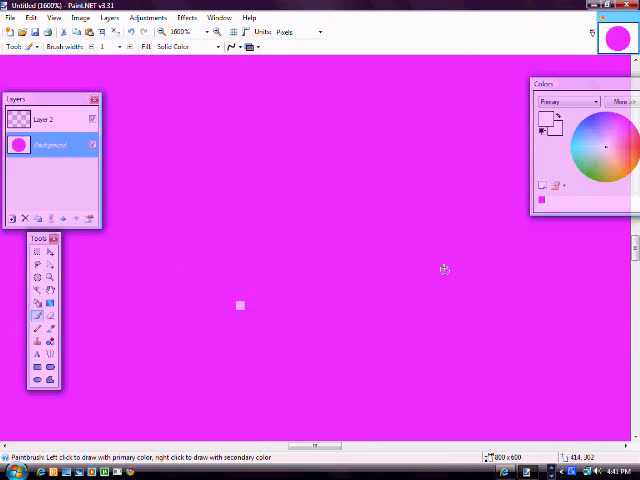
pyautogui.moveTo(302, 314)
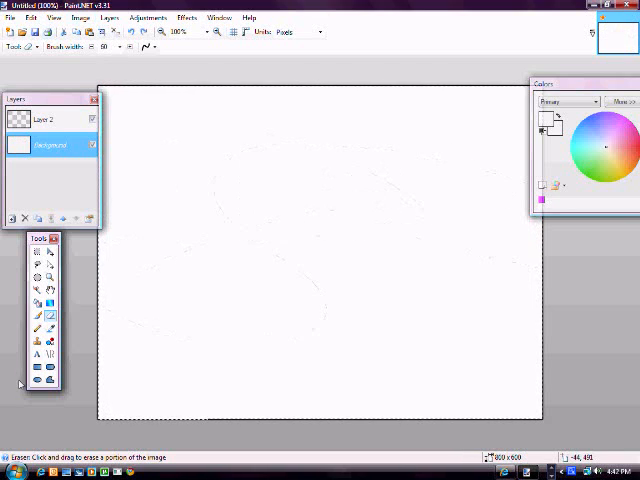
pyautogui.click(36, 328)
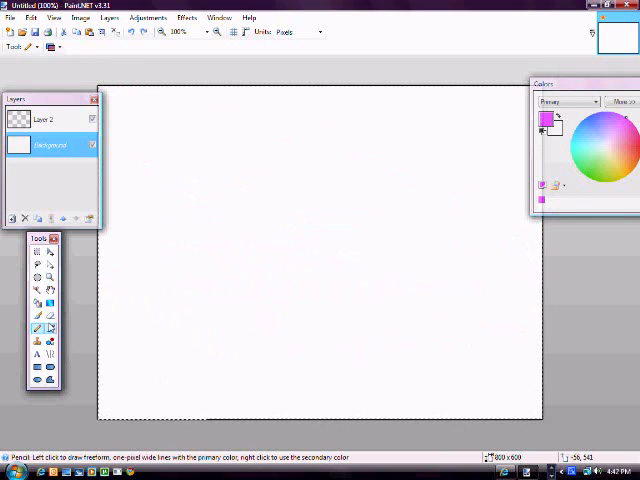
pyautogui.click(36, 328)
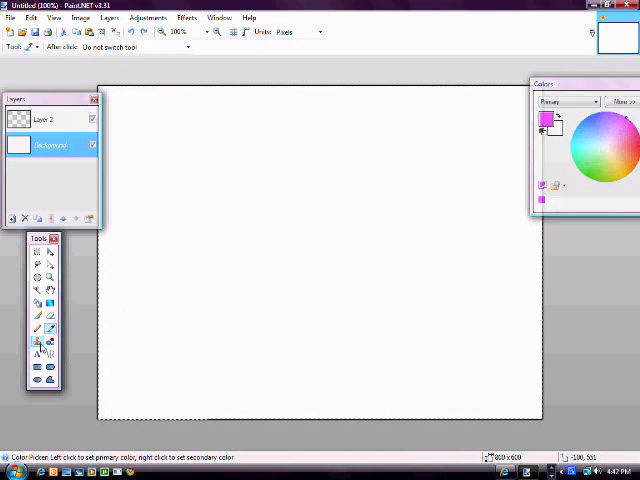
pyautogui.click(38, 328)
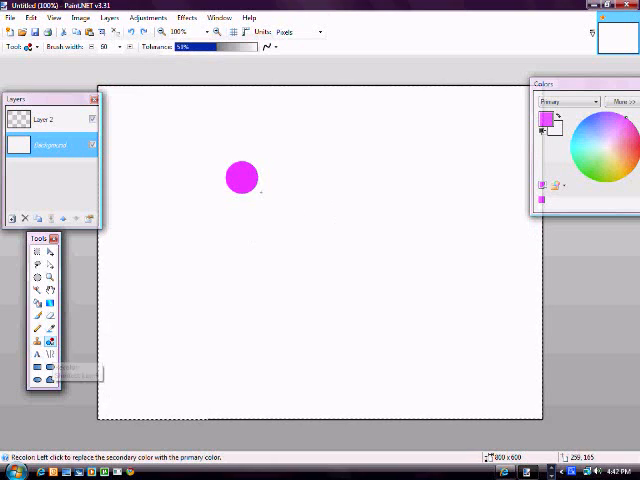
pyautogui.moveTo(240, 176); pyautogui.dragTo(390, 290)
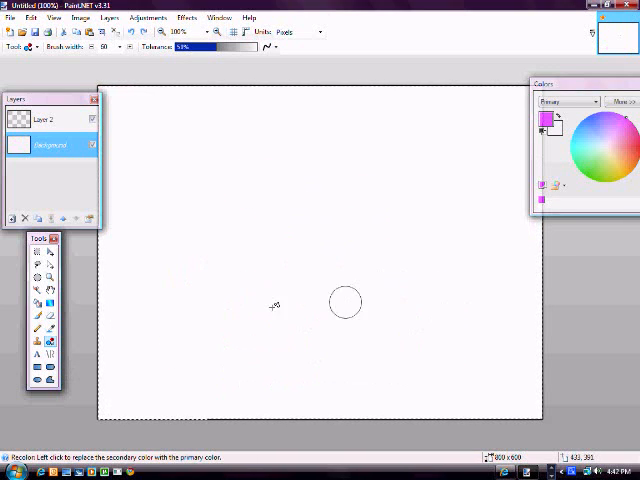
pyautogui.click(36, 356)
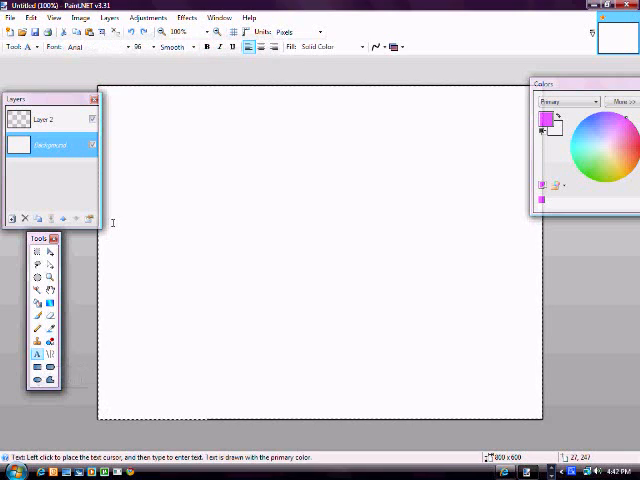
# Step: Type sample text, switch to a bold decorative font and type 'AWESO'
pyautogui.write('jsflidahg')
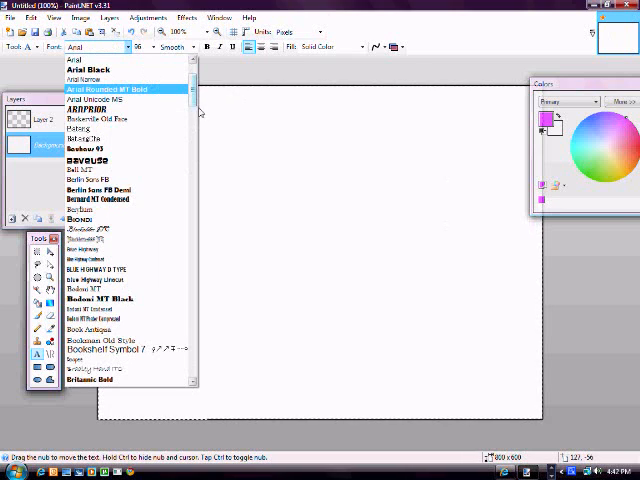
pyautogui.scroll(-3)
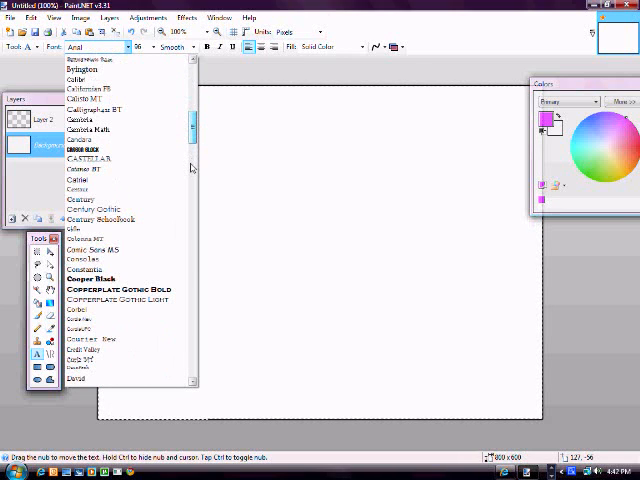
pyautogui.scroll(-3)
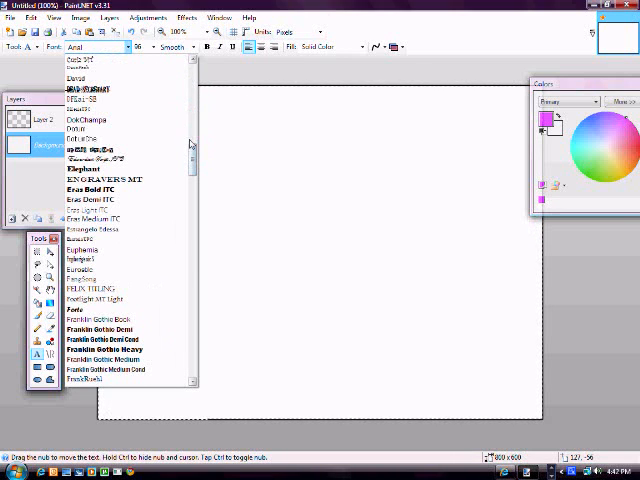
pyautogui.click(88, 88)
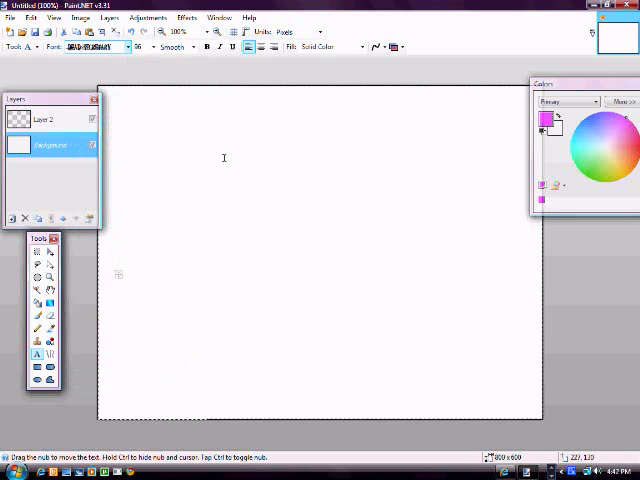
pyautogui.write('AWESO')
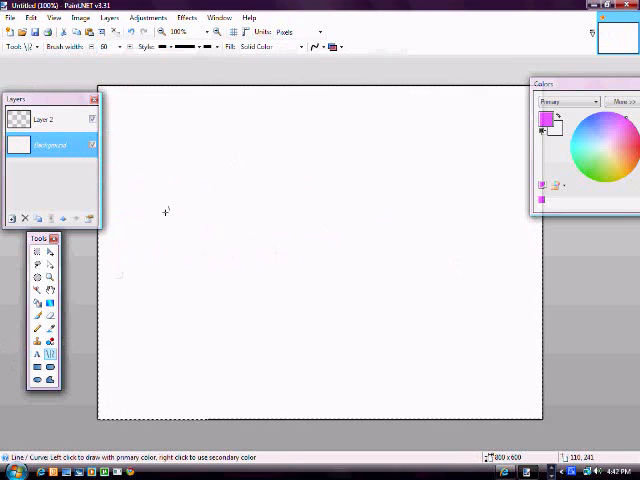
# Step: Draw a thick magenta diagonal line across the canvas, then undo it back to white
pyautogui.moveTo(150, 156); pyautogui.dragTo(490, 370)
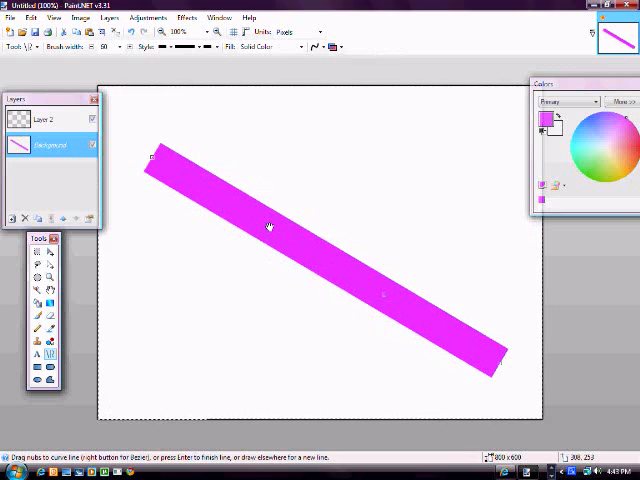
pyautogui.moveTo(268, 228); pyautogui.dragTo(384, 296)
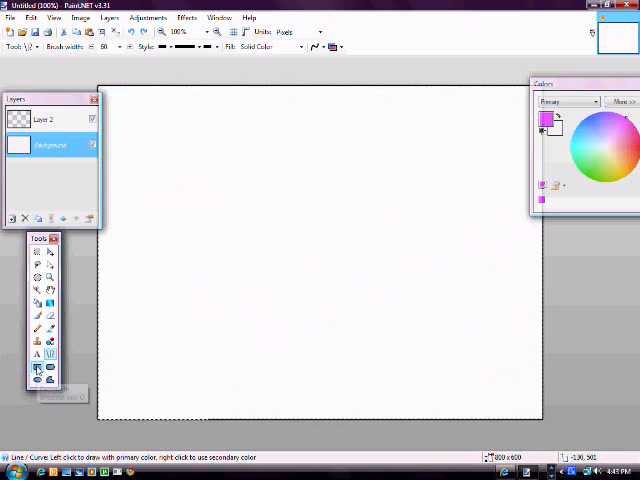
pyautogui.moveTo(164, 164); pyautogui.dragTo(496, 376)
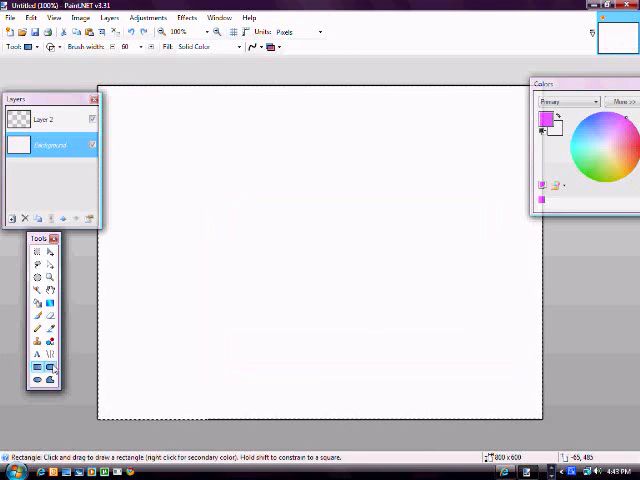
# Step: Try the Rounded Rectangle and Freeform Shape tools in the Tools window
pyautogui.click(36, 380)
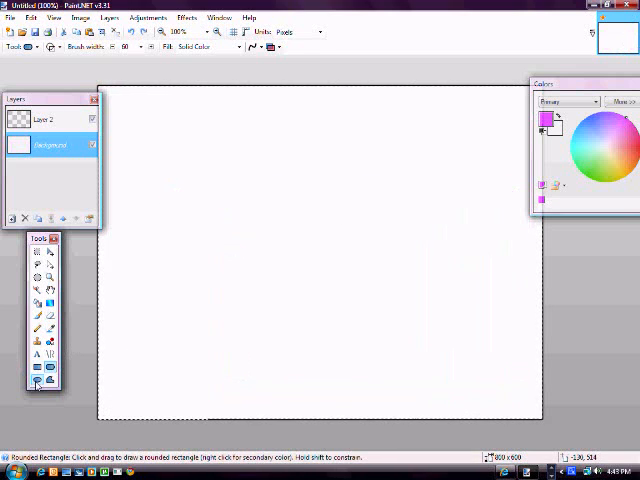
pyautogui.click(50, 384)
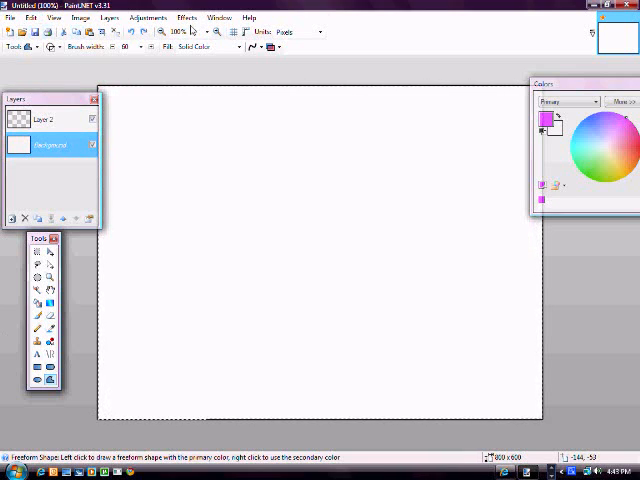
# Step: Paint a thick magenta zigzag freehand stroke across the Background layer
pyautogui.click(186, 16)
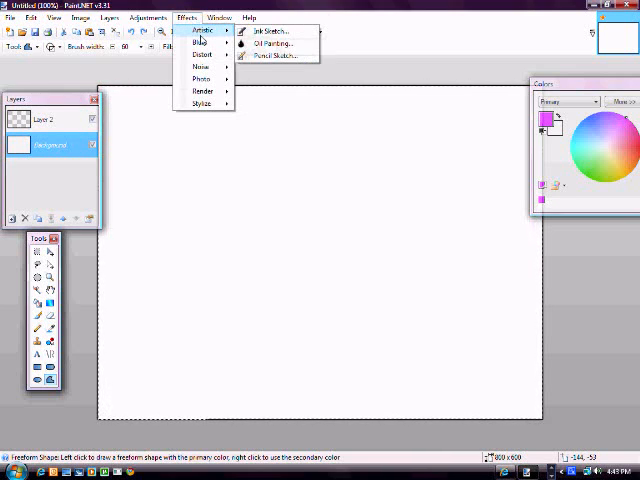
pyautogui.click(276, 30)
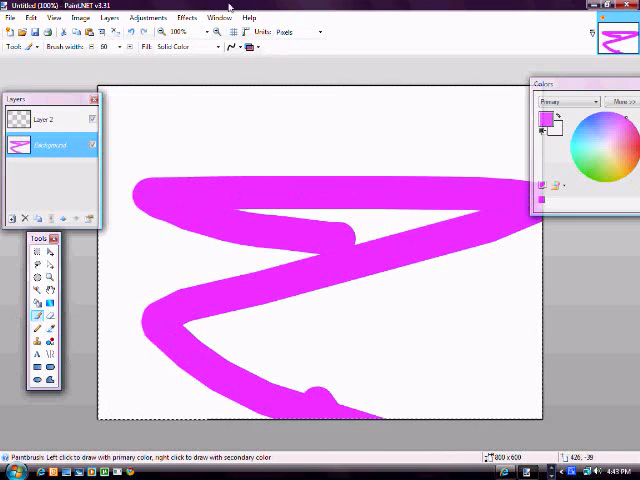
pyautogui.click(186, 16)
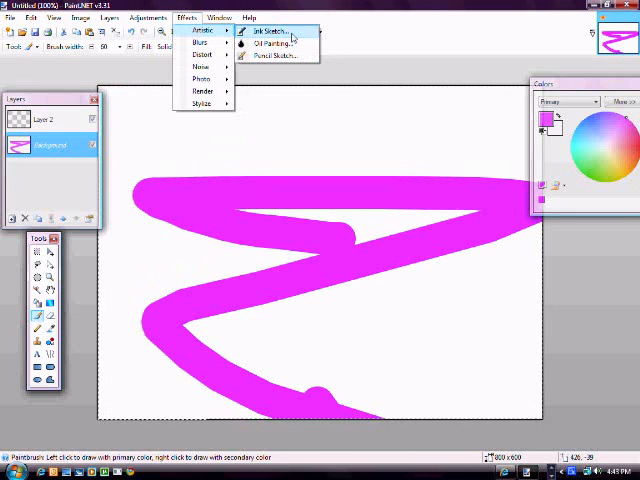
pyautogui.click(270, 38)
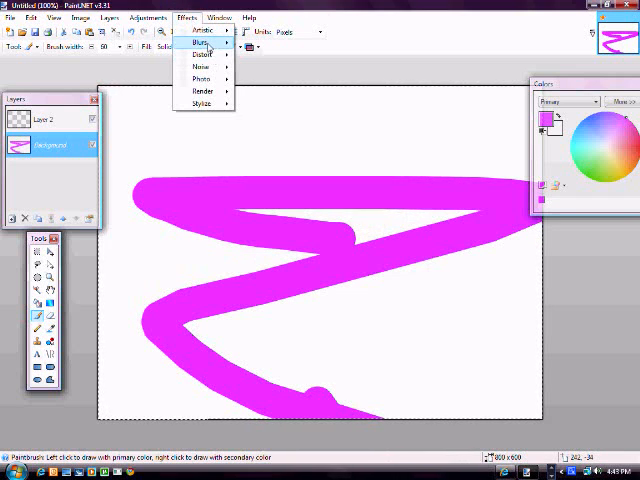
# Step: Preview the Oil Painting effect on the stroke and dismiss it without applying
pyautogui.click(204, 28)
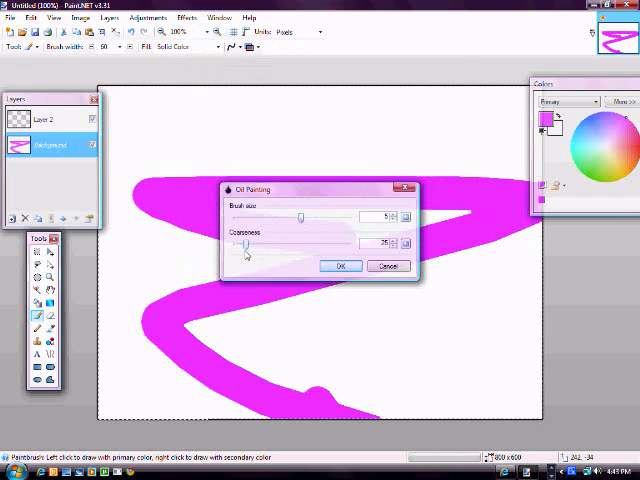
pyautogui.click(340, 266)
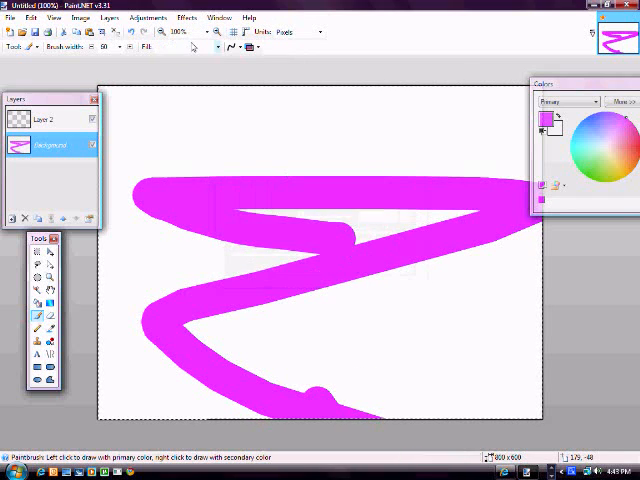
pyautogui.click(184, 16)
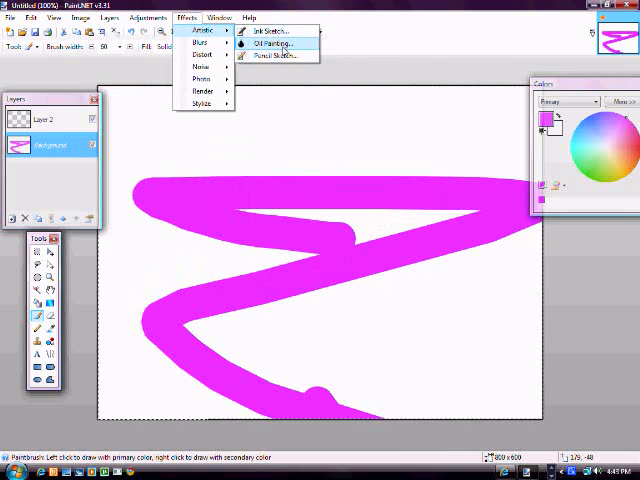
pyautogui.click(272, 52)
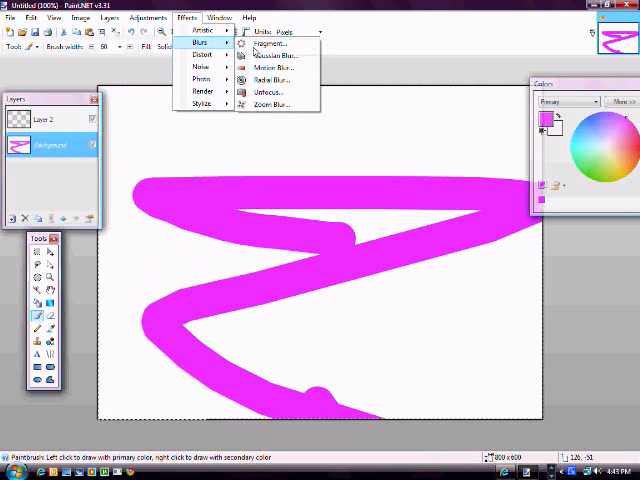
# Step: Preview a Gaussian Blur with a larger radius on the stroke, leaving it unapplied
pyautogui.click(262, 44)
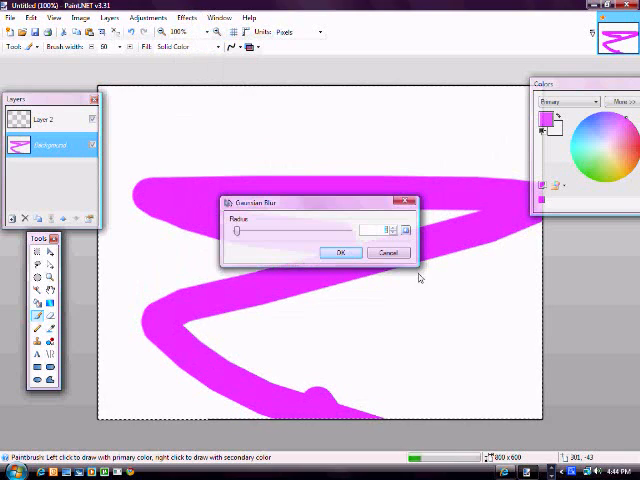
pyautogui.moveTo(238, 232); pyautogui.dragTo(300, 232)
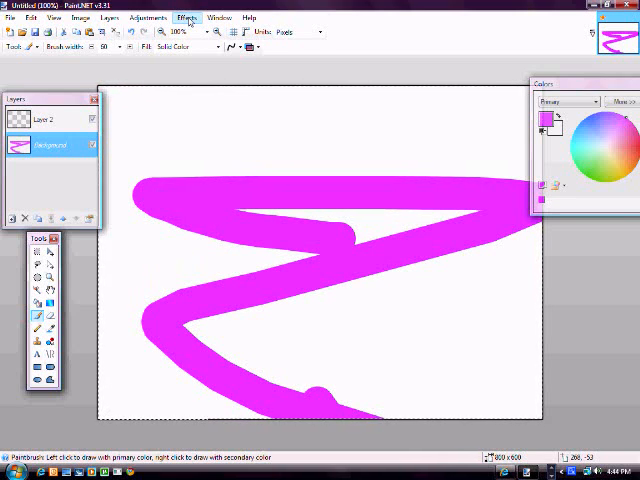
pyautogui.click(188, 16)
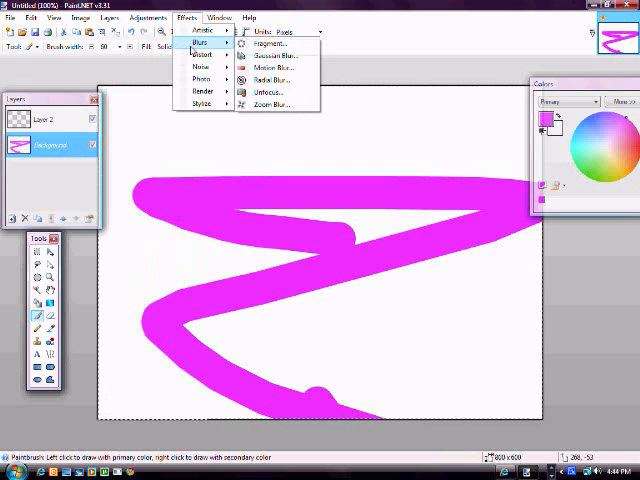
pyautogui.moveTo(268, 44)
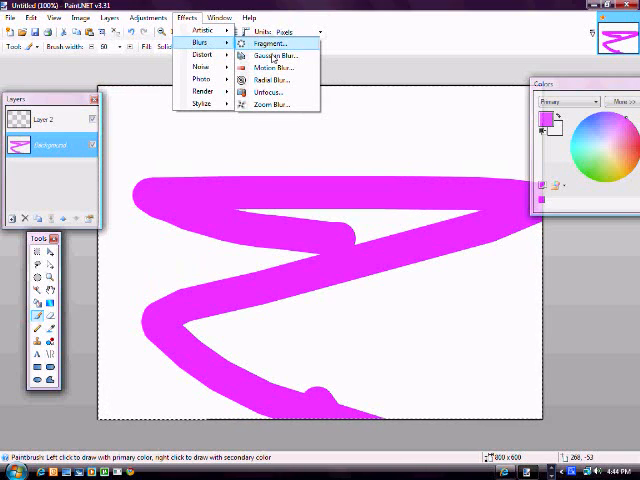
# Step: Browse the Blurs effects and move on to the Render effects list
pyautogui.click(272, 68)
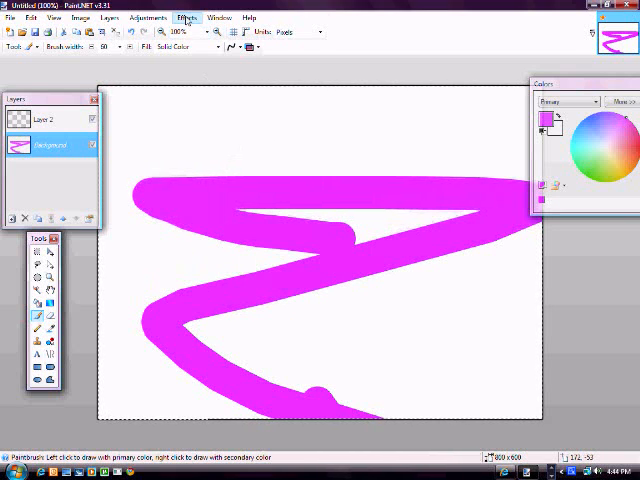
pyautogui.click(188, 18)
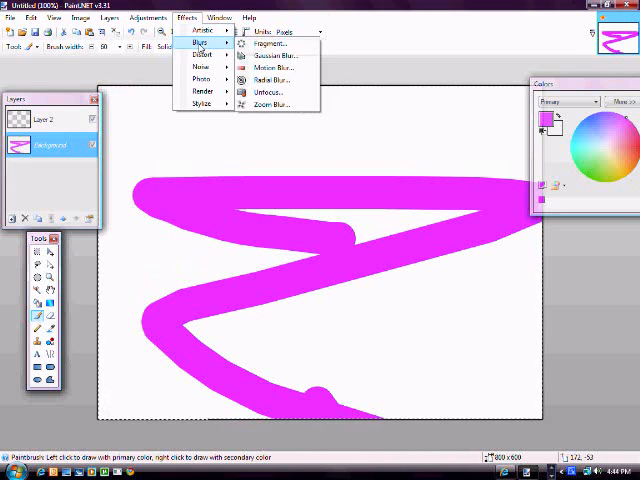
pyautogui.click(272, 80)
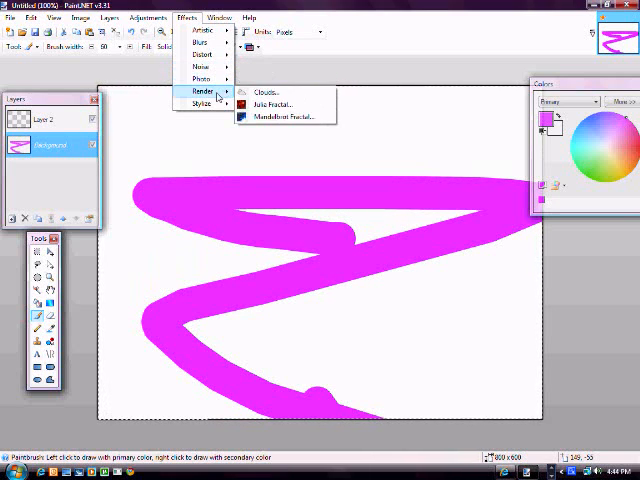
# Step: Render purple clouds, add noise and apply a motion blur for a streaky rain texture
pyautogui.click(264, 92)
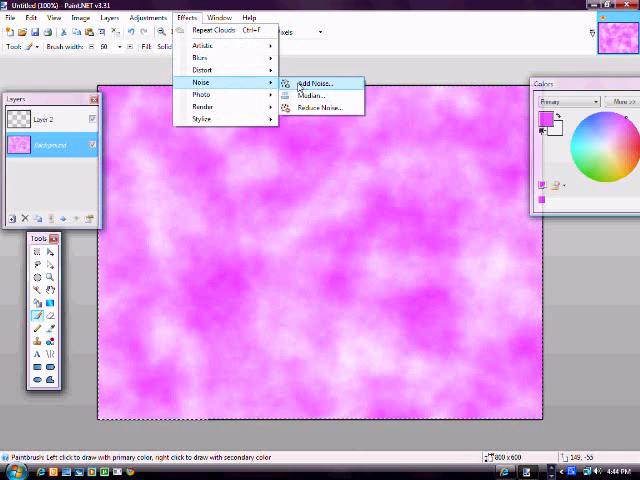
pyautogui.click(314, 84)
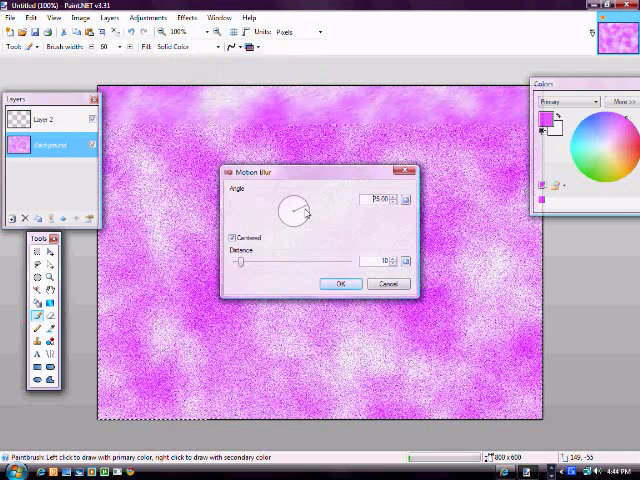
pyautogui.click(340, 284)
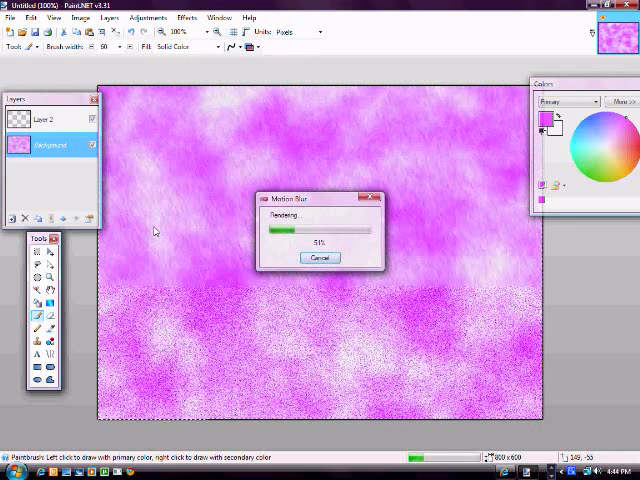
pyautogui.click(188, 16)
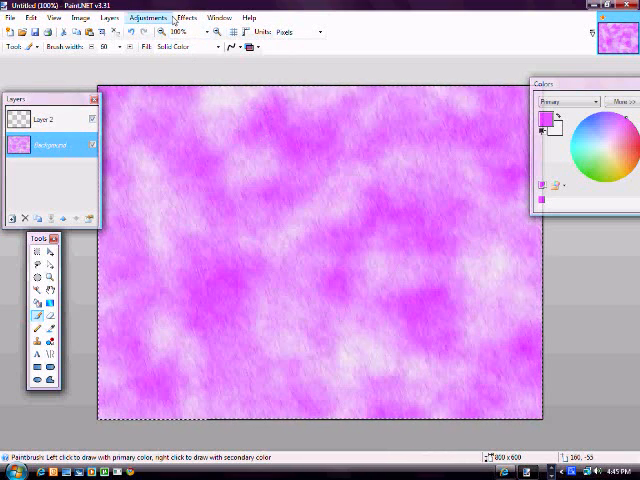
pyautogui.click(186, 16)
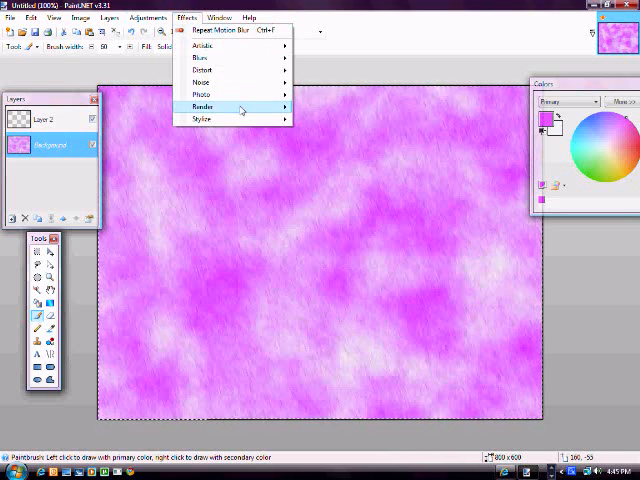
pyautogui.moveTo(202, 118)
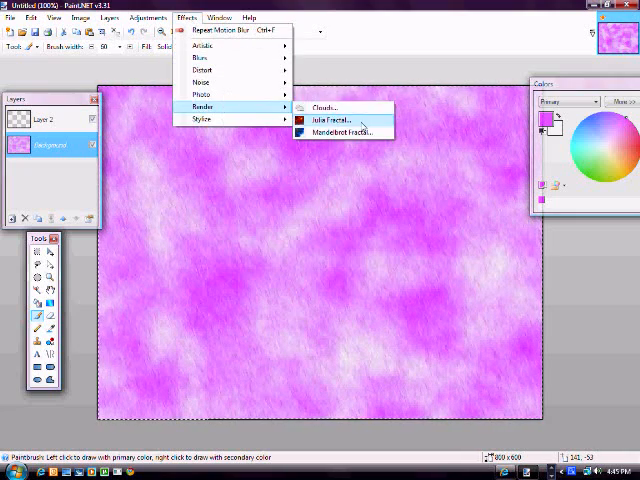
pyautogui.click(320, 120)
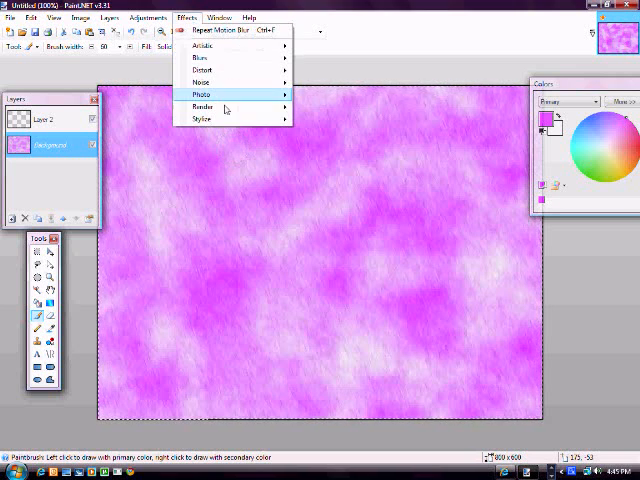
pyautogui.click(204, 104)
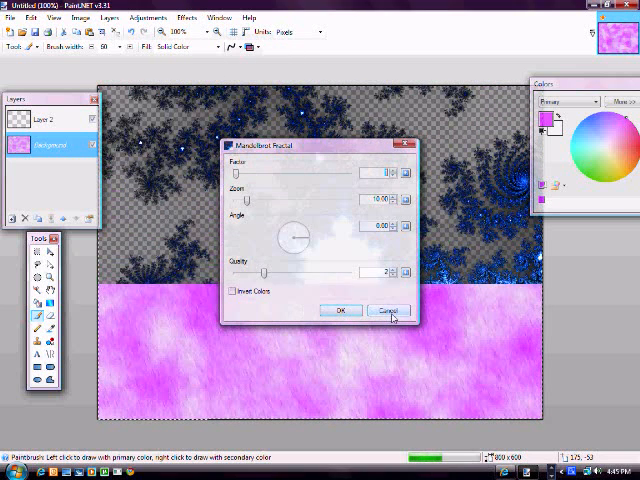
pyautogui.click(388, 310)
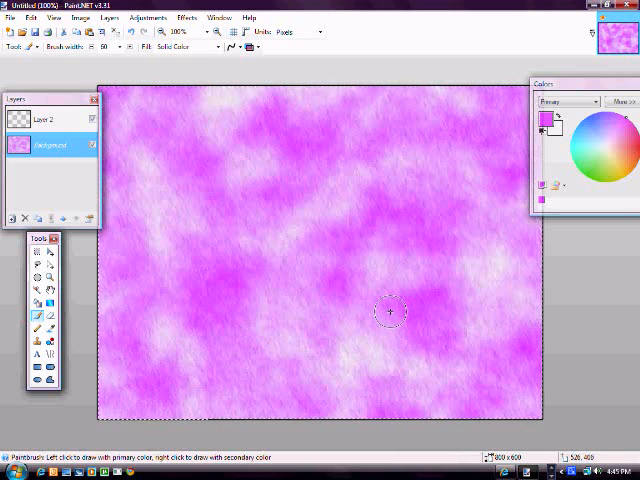
pyautogui.moveTo(464, 316)
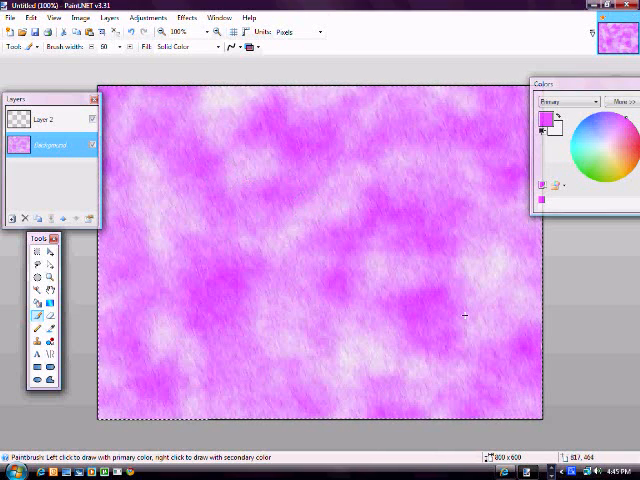